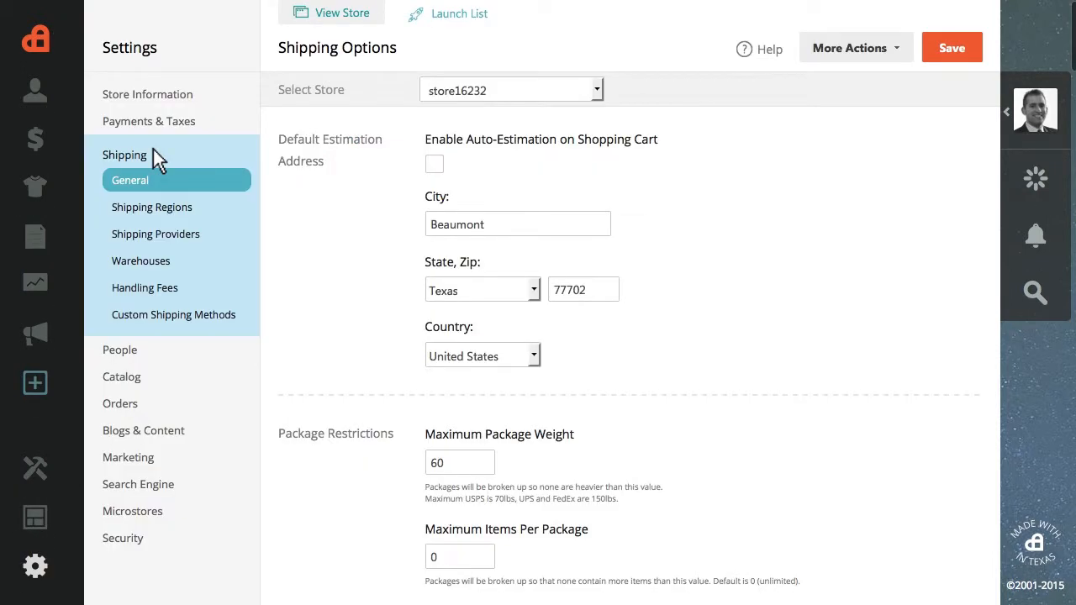
Show the shipping providers list and bring up the UPS provider's edit form
left_click(155, 234)
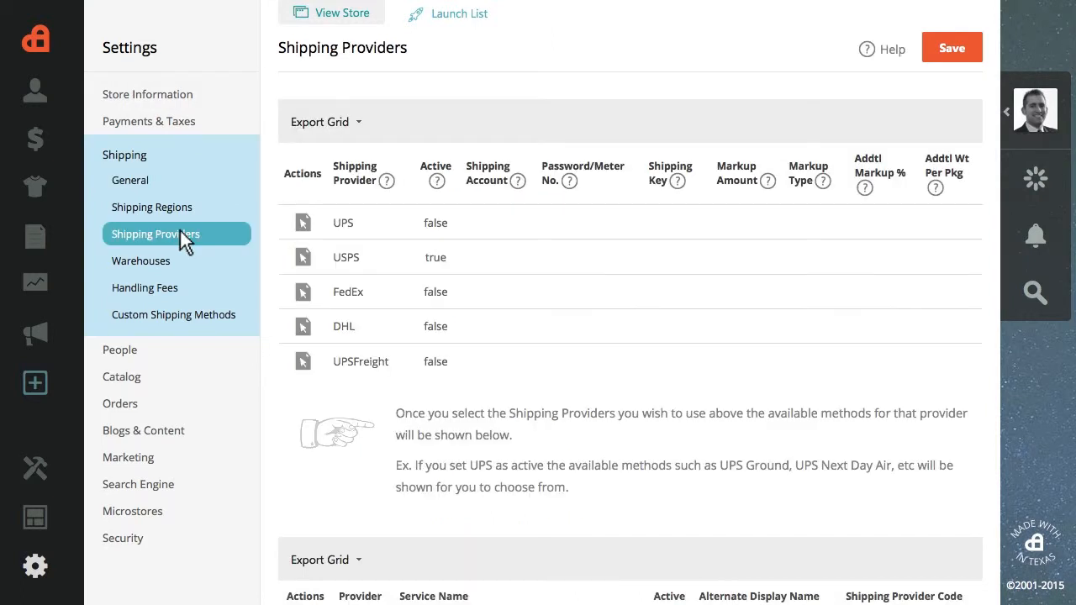
left_click(303, 222)
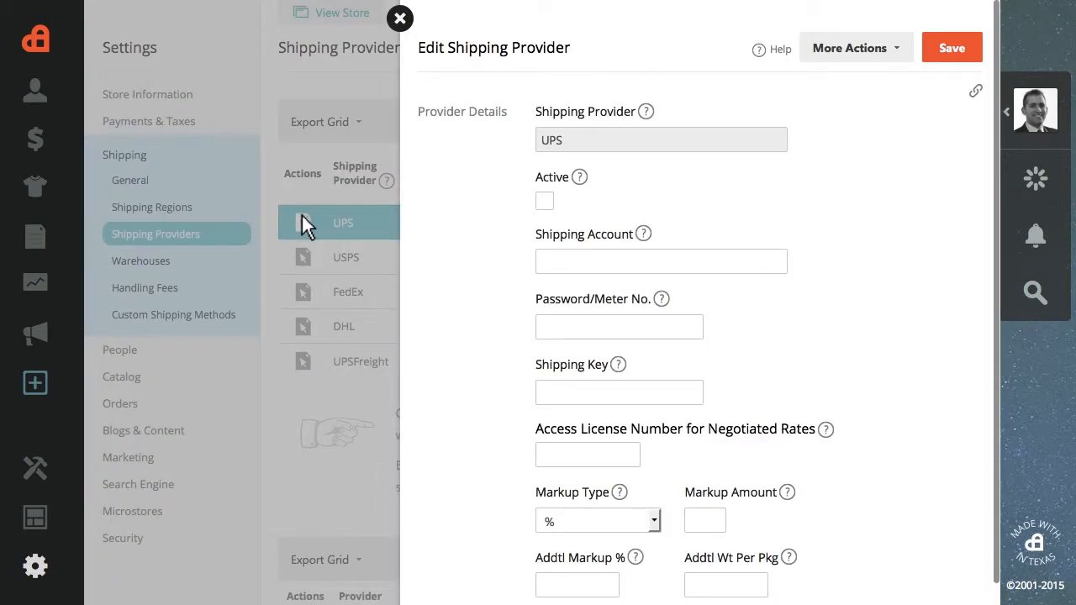
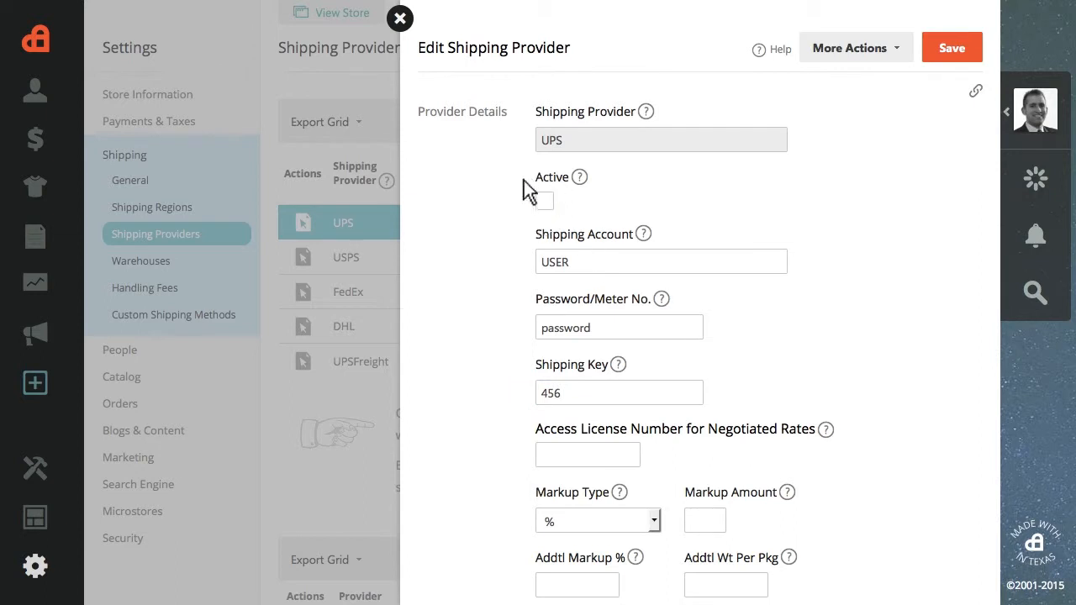
Mark UPS active with a 5% markup and save the provider settings
left_click(545, 202)
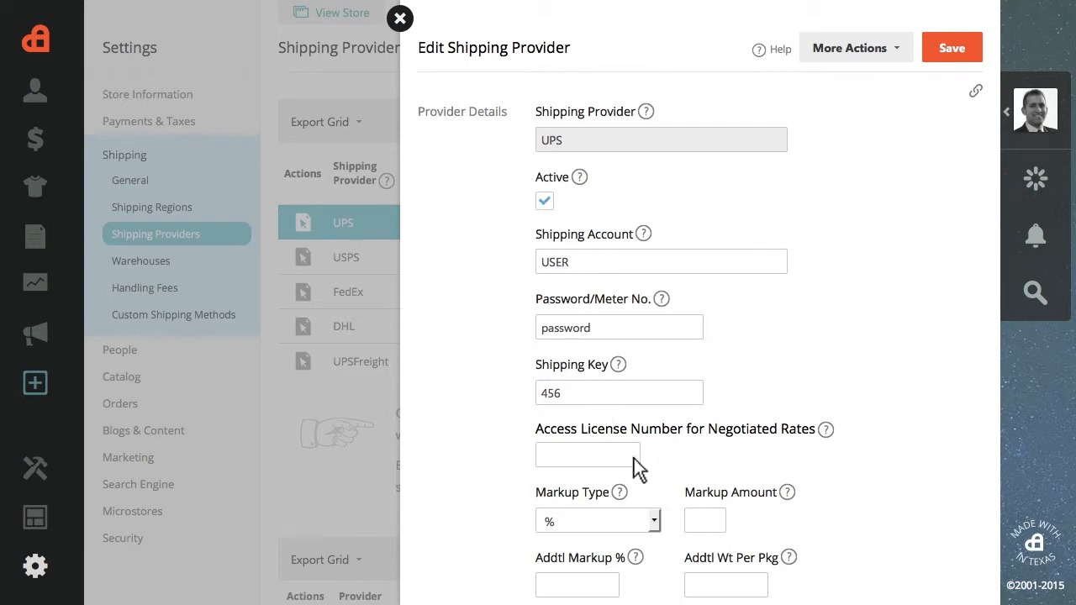
type("5")
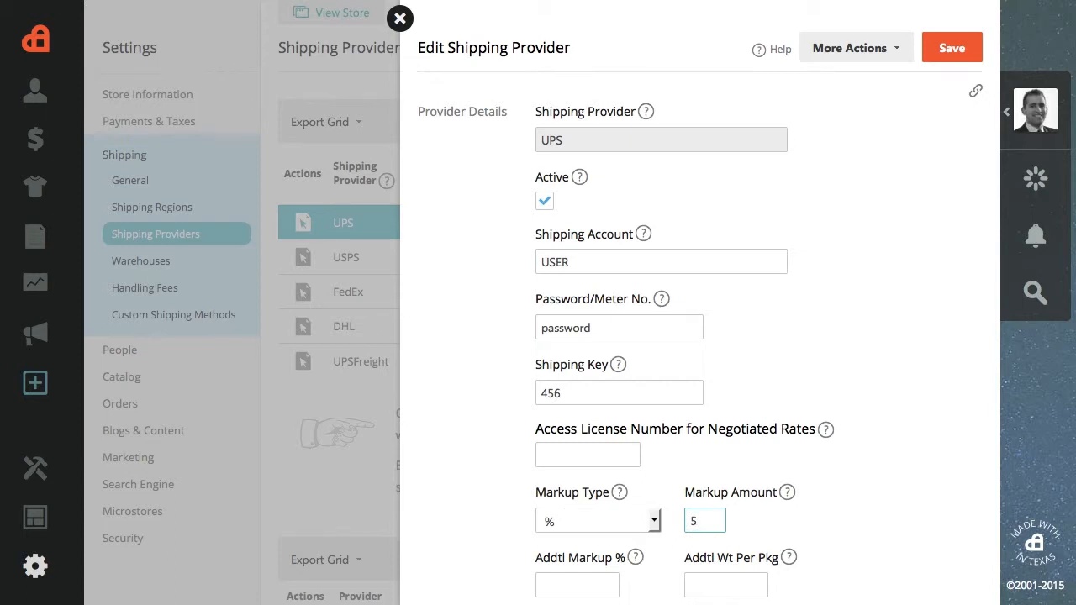
mouse_move(952, 47)
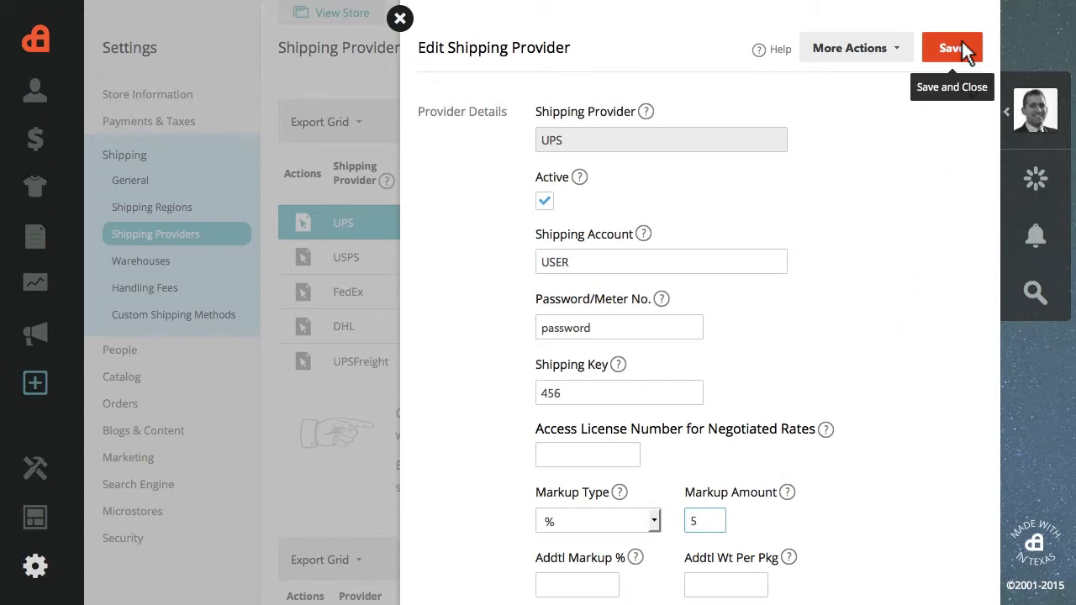
left_click(952, 47)
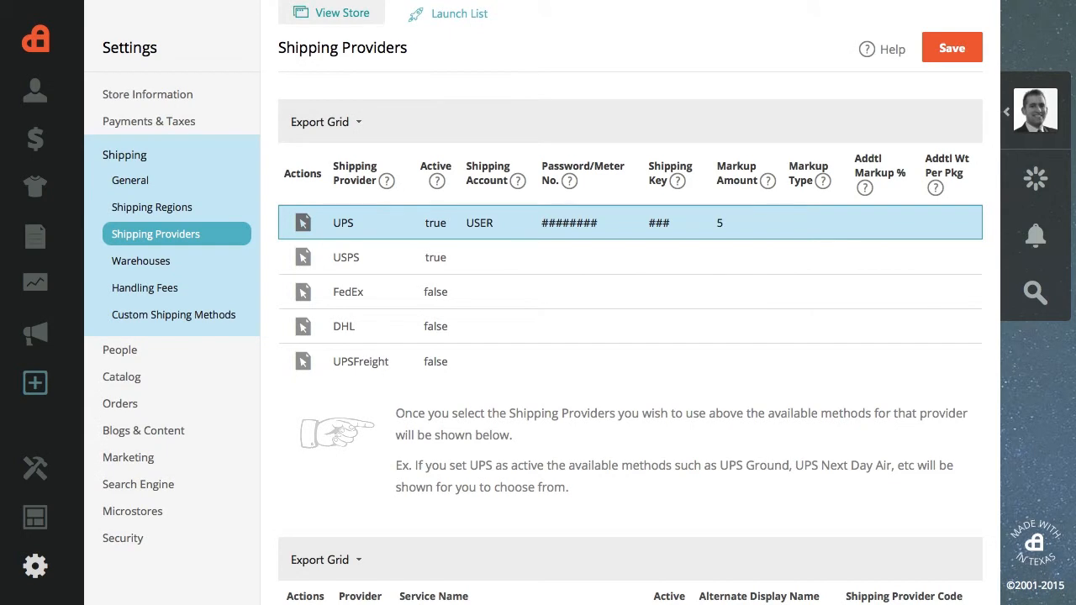